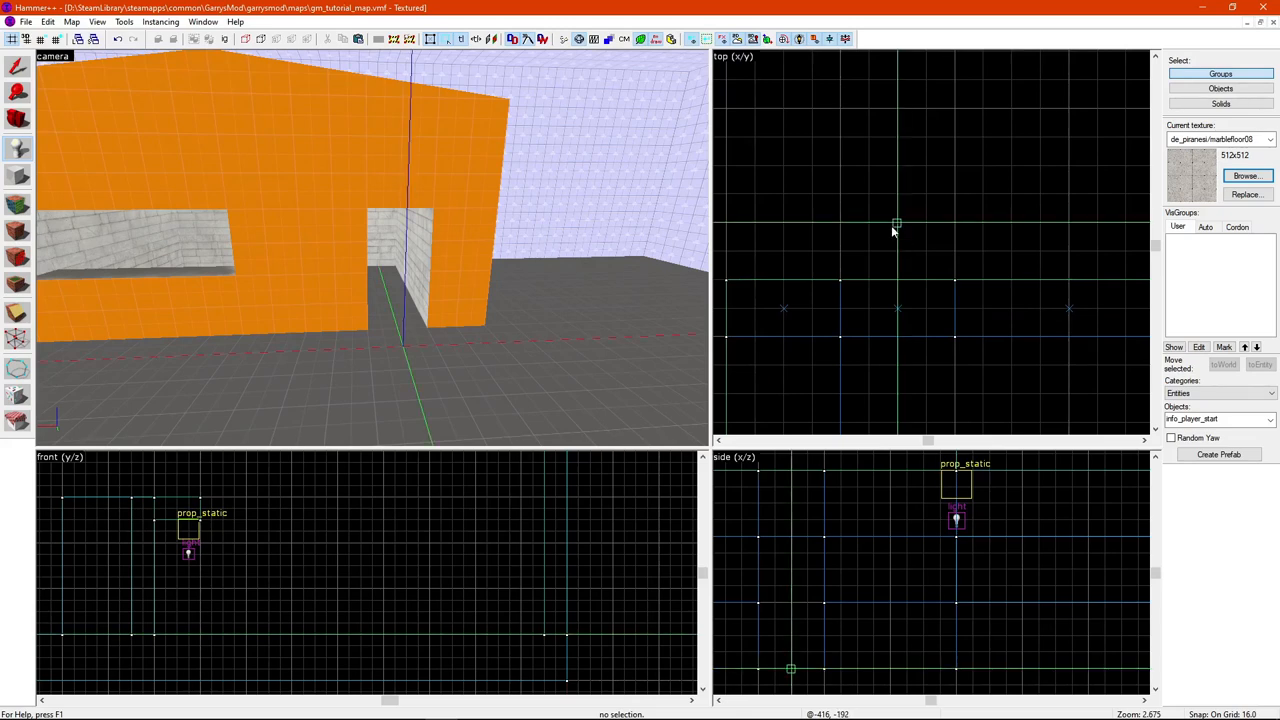
Place a new point entity in the top view and open its properties
{"action": "left_click", "coordinate": [17, 92]}
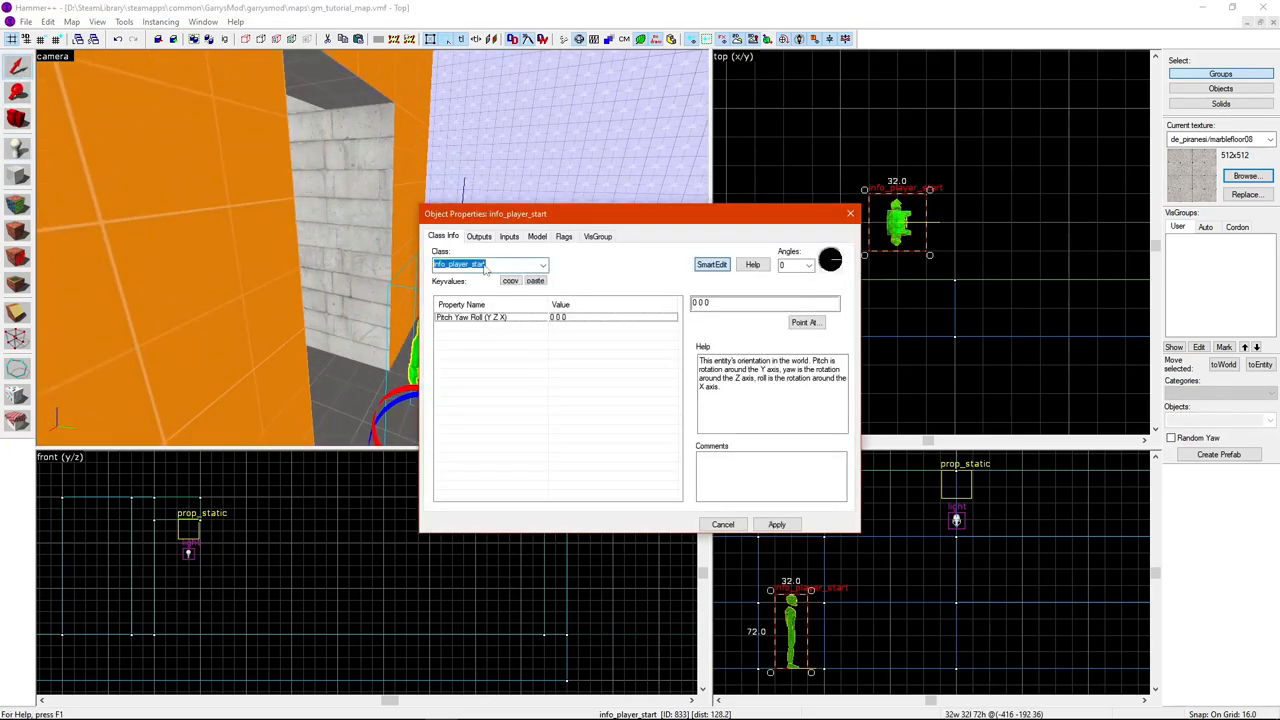
Change the entity class to env_cubemap, keeping Cubemap Size at Default
{"action": "type", "text": "env_cubemap"}
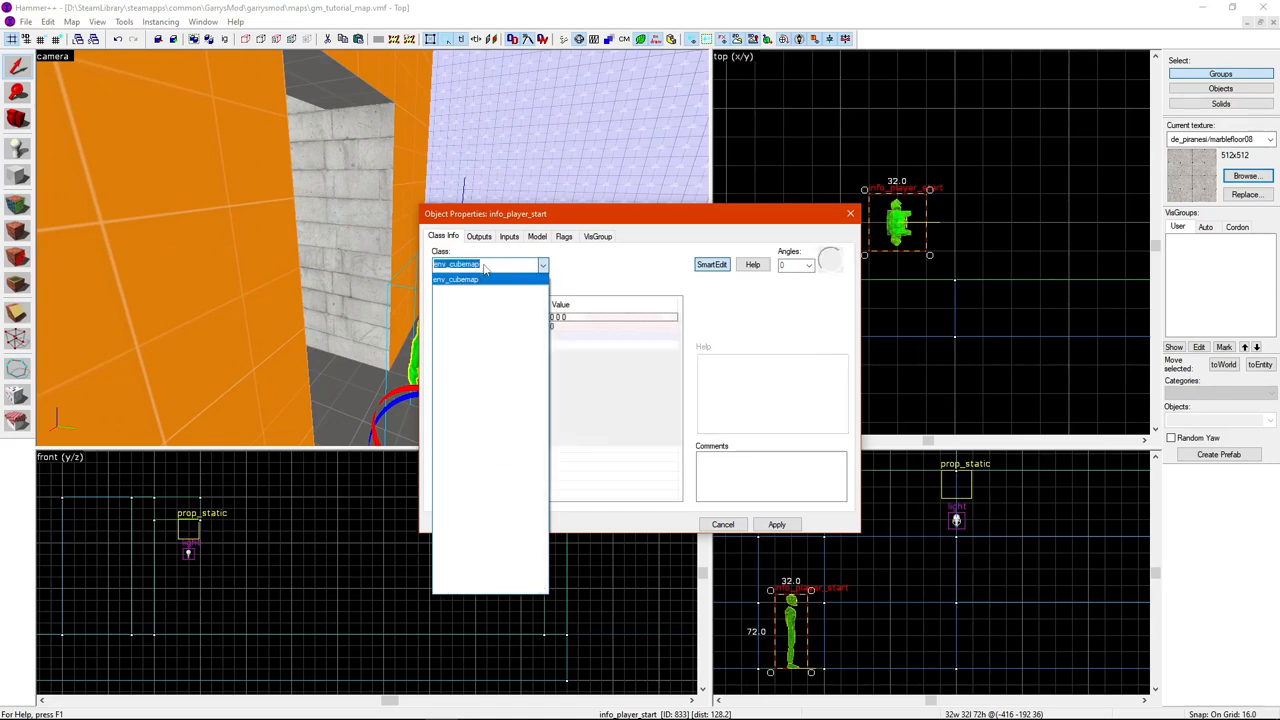
{"action": "left_click", "coordinate": [456, 279]}
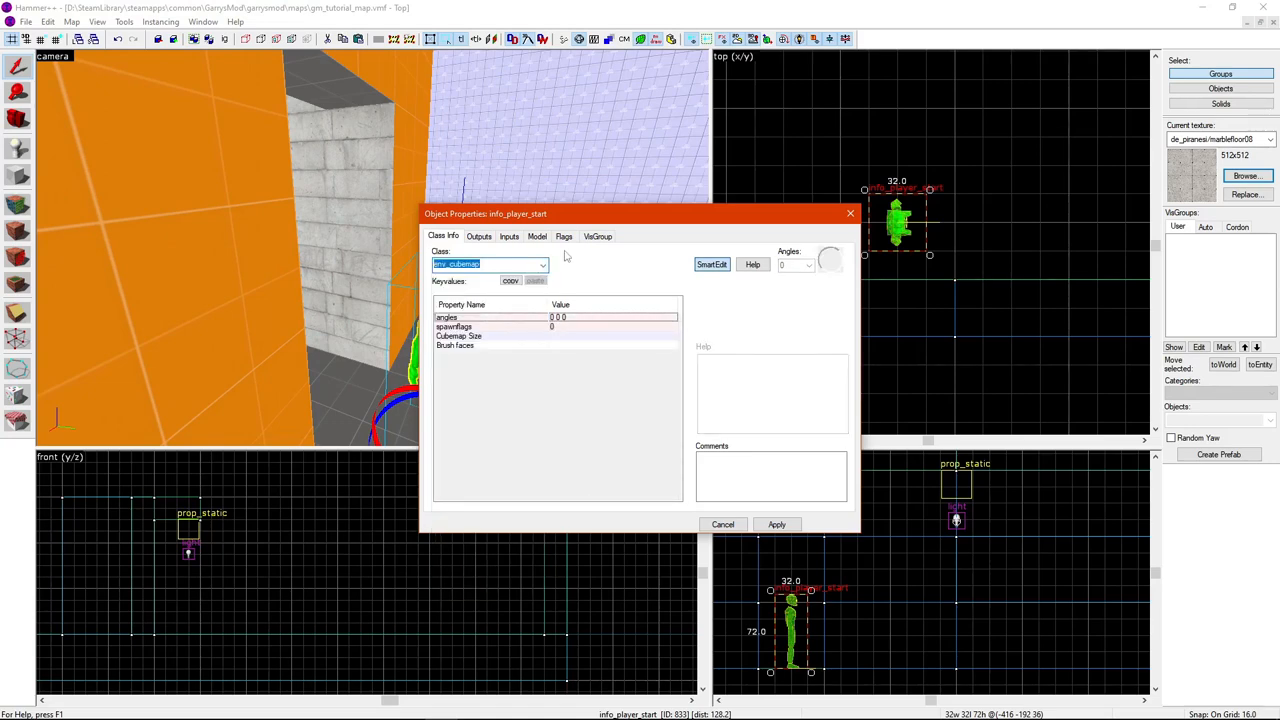
{"action": "left_click", "coordinate": [777, 524]}
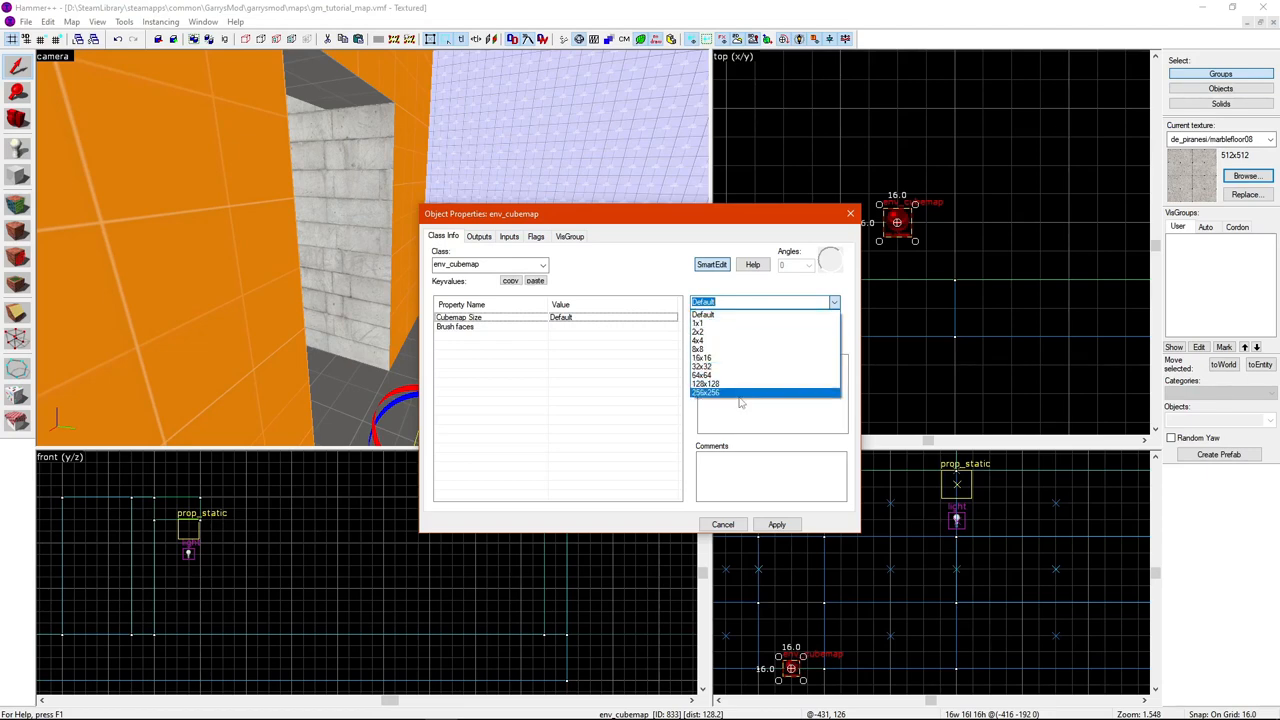
{"action": "mouse_move", "coordinate": [745, 349]}
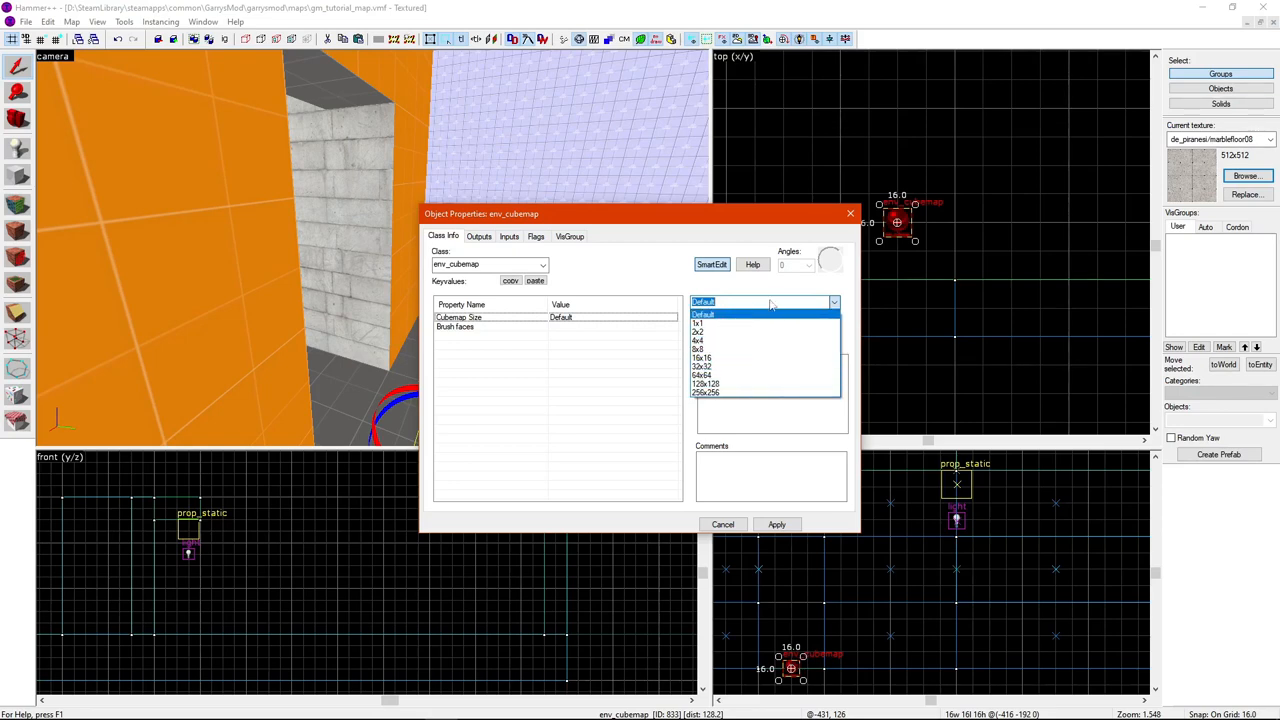
{"action": "left_click", "coordinate": [703, 315]}
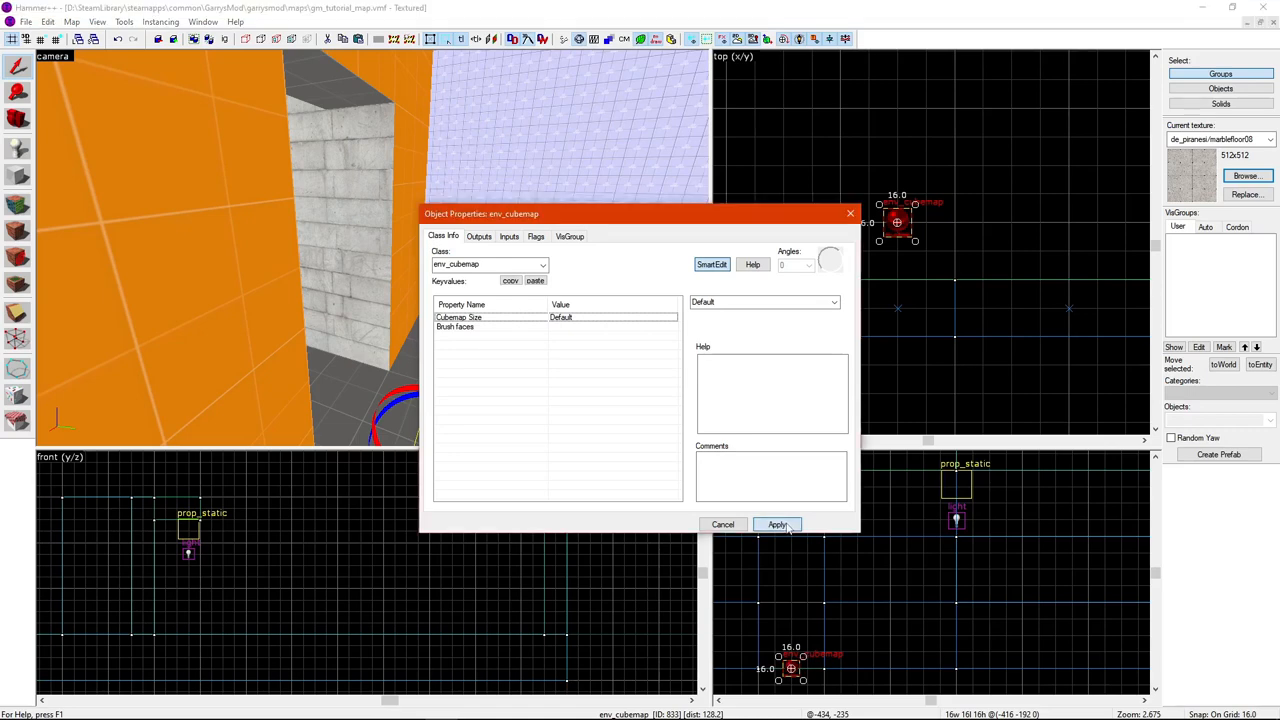
Apply the env_cubemap properties and reposition it in the 2D views
{"action": "left_click", "coordinate": [778, 524]}
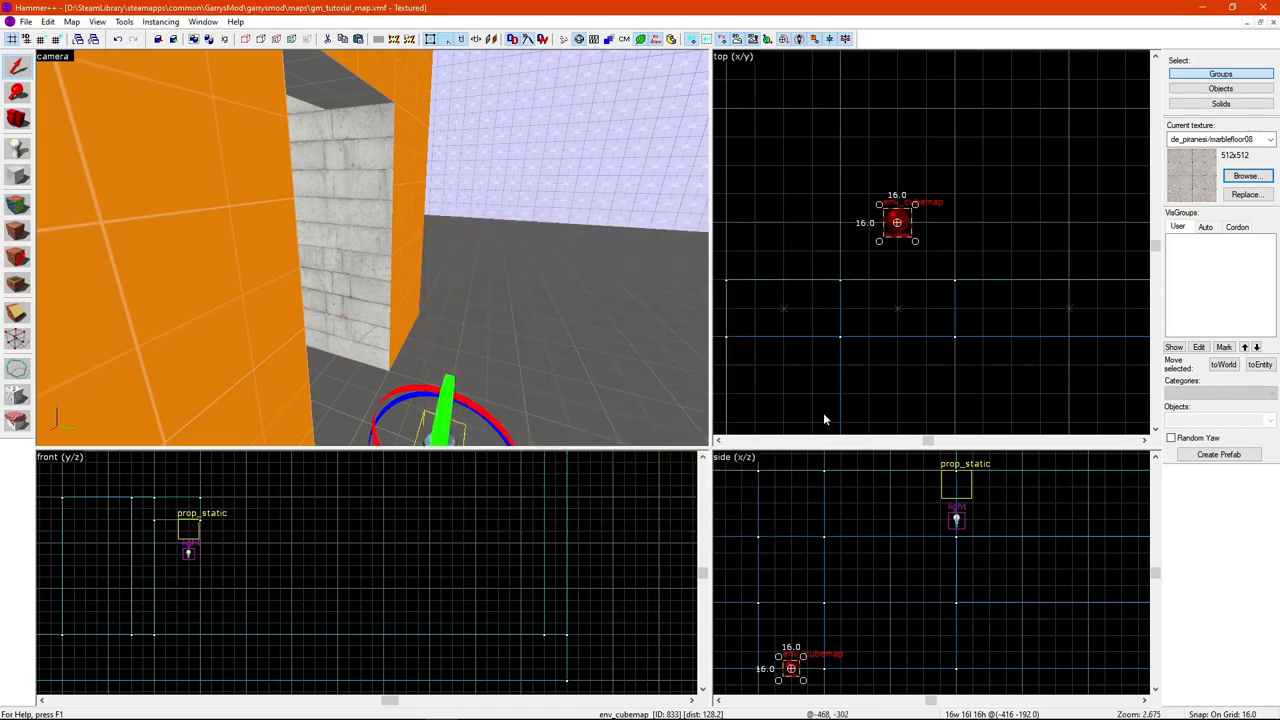
{"action": "scroll", "scroll_direction": "down", "scroll_amount": 3}
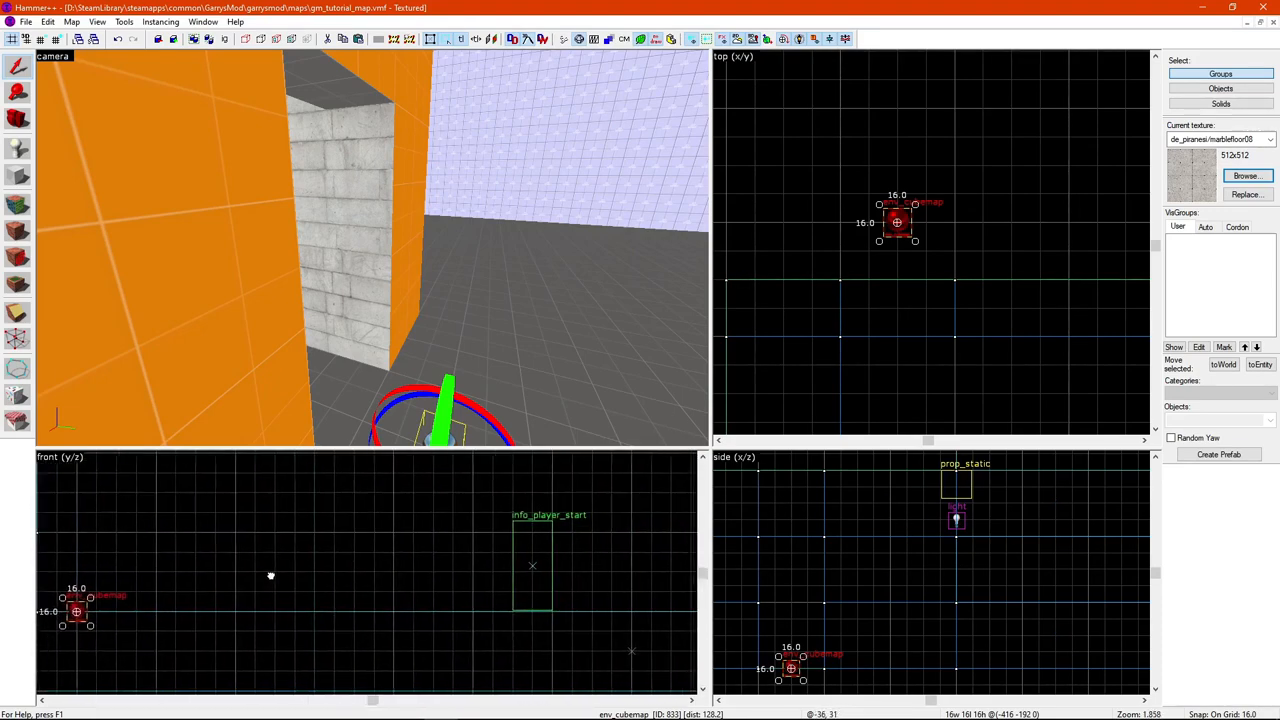
{"action": "scroll", "scroll_direction": "up", "scroll_amount": 3}
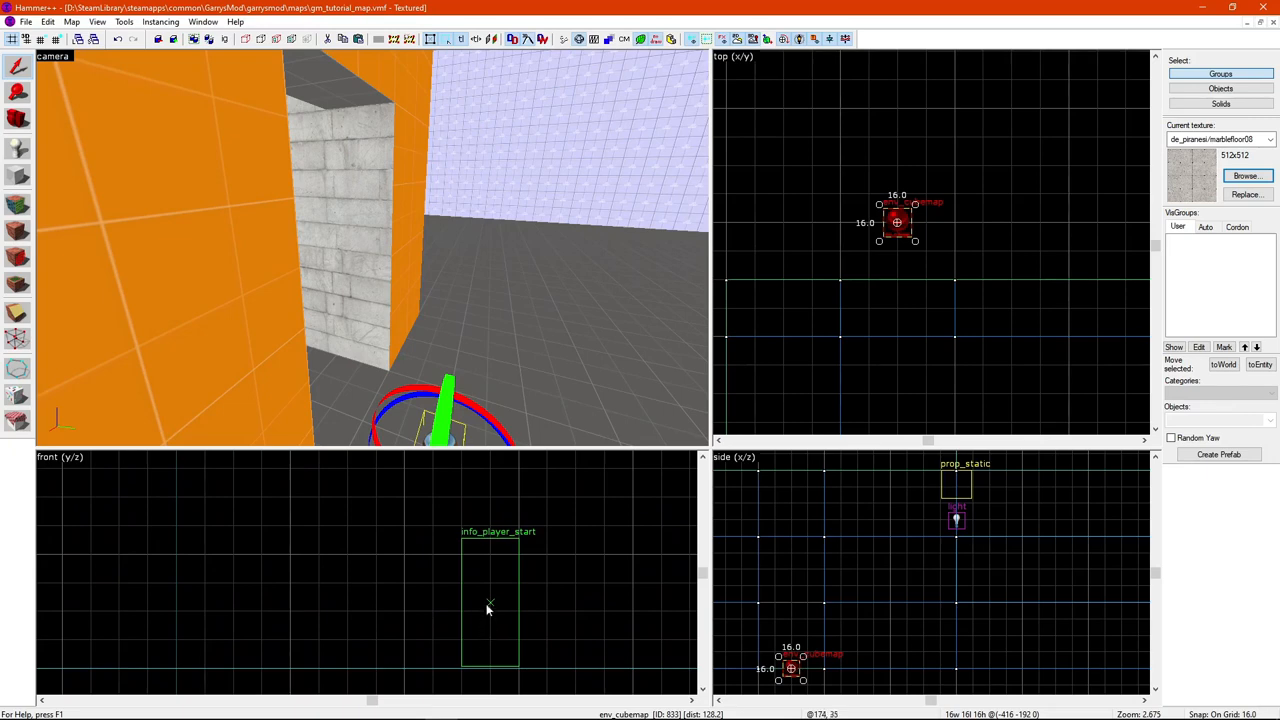
{"action": "mouse_move", "coordinate": [487, 558]}
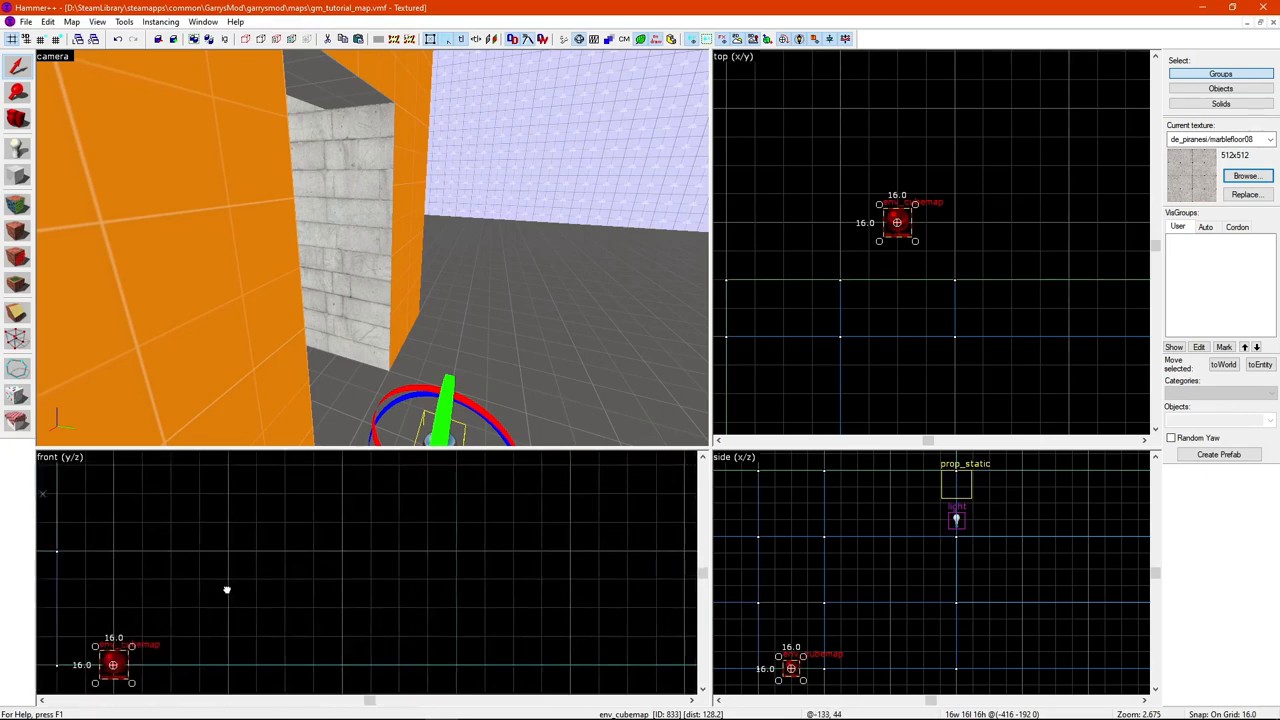
{"action": "left_click_drag", "start_coordinate": [113, 665], "coordinate": [330, 670]}
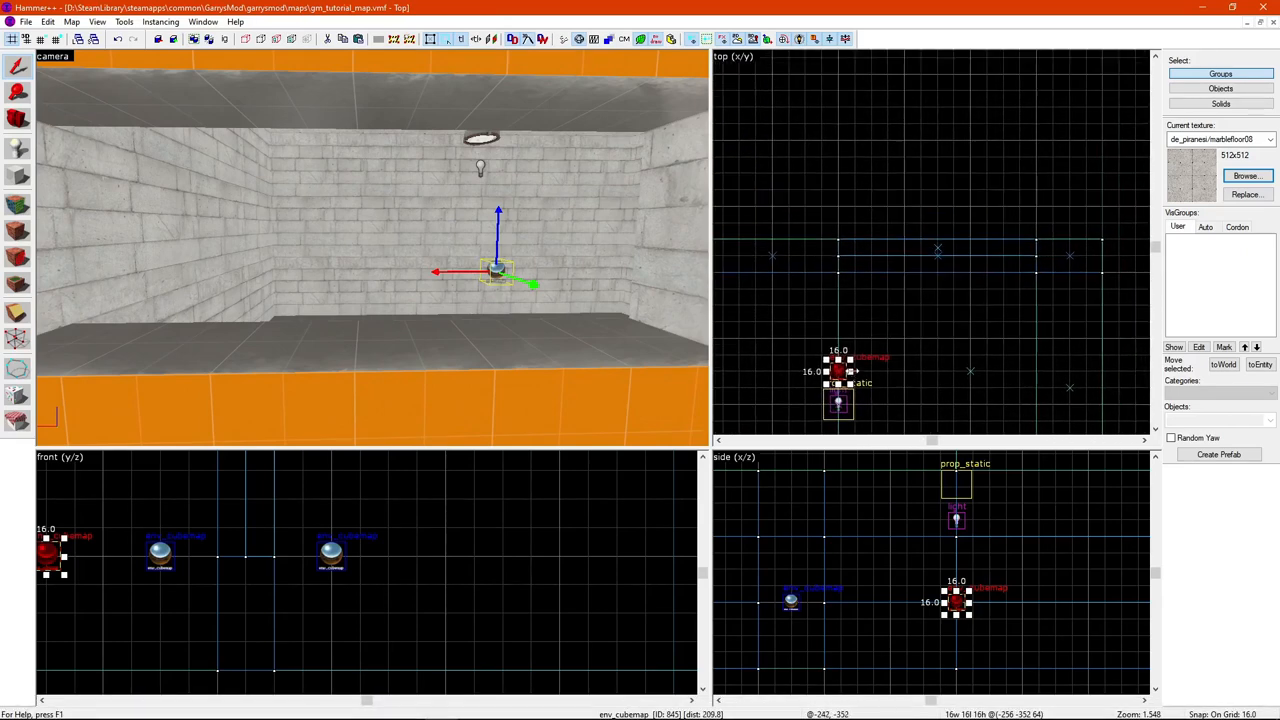
{"action": "mouse_move", "coordinate": [855, 371]}
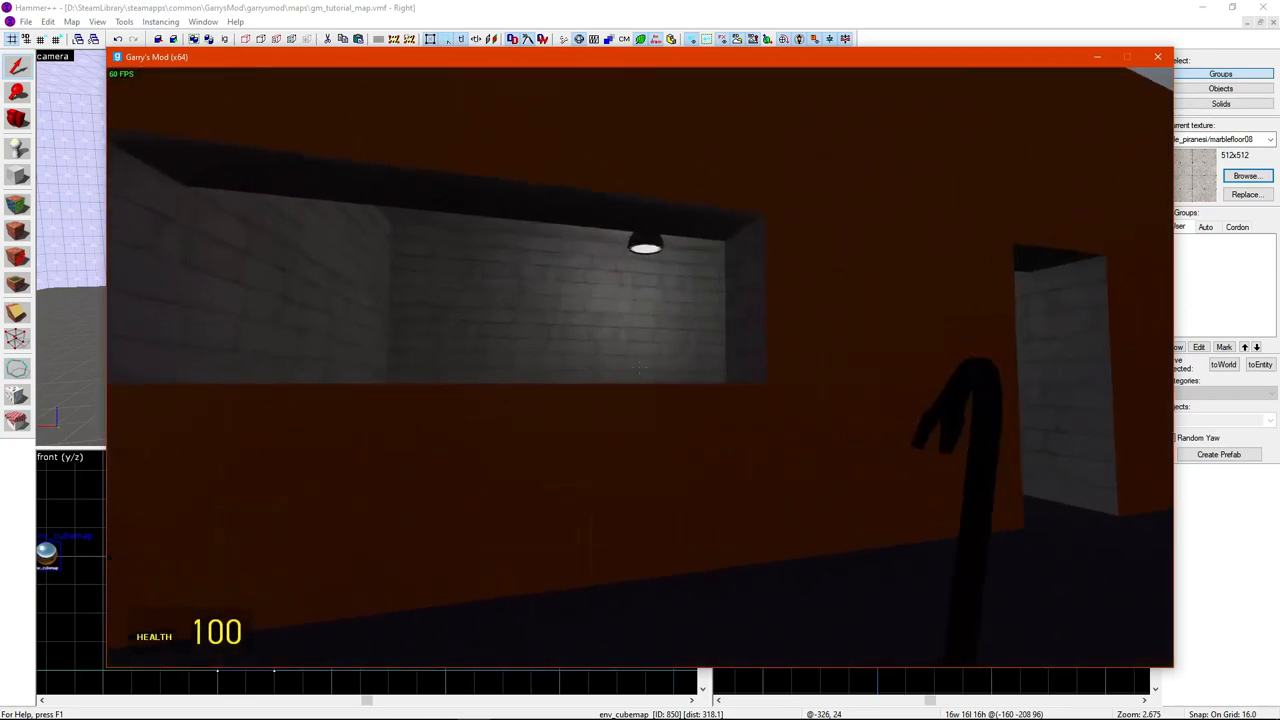
{"action": "mouse_move", "coordinate": [640, 370]}
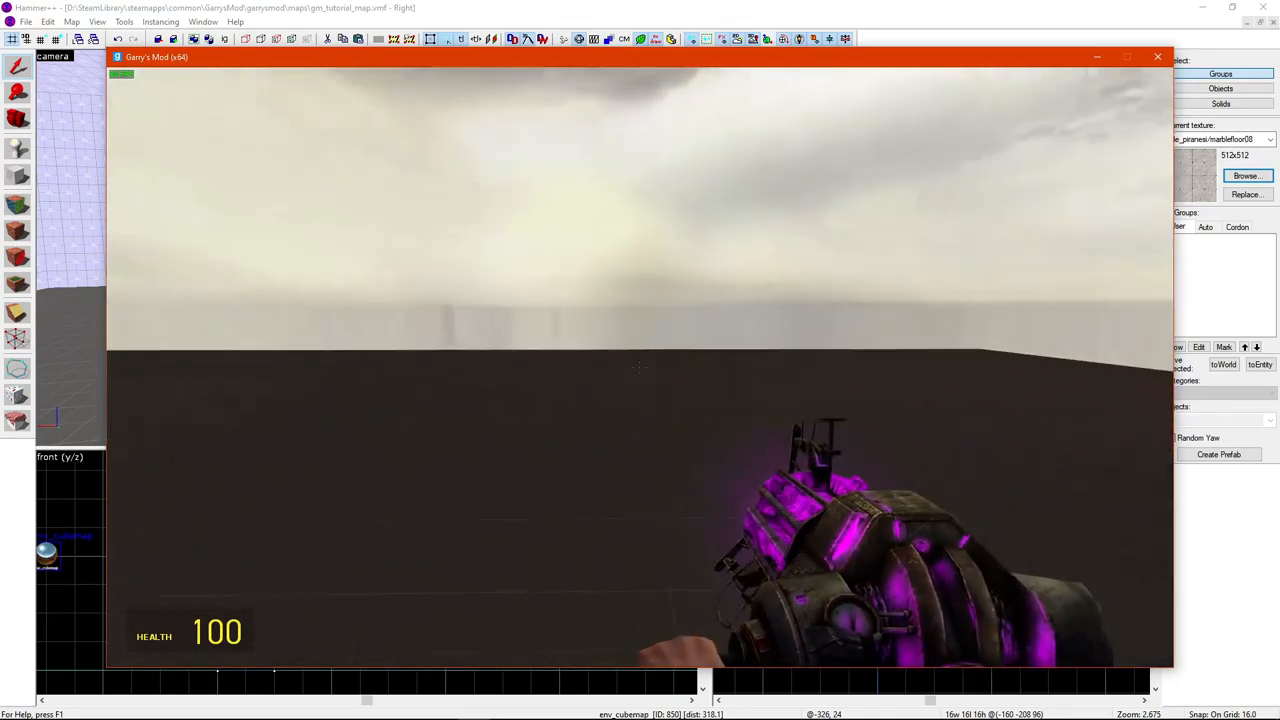
{"action": "mouse_move", "coordinate": [640, 360]}
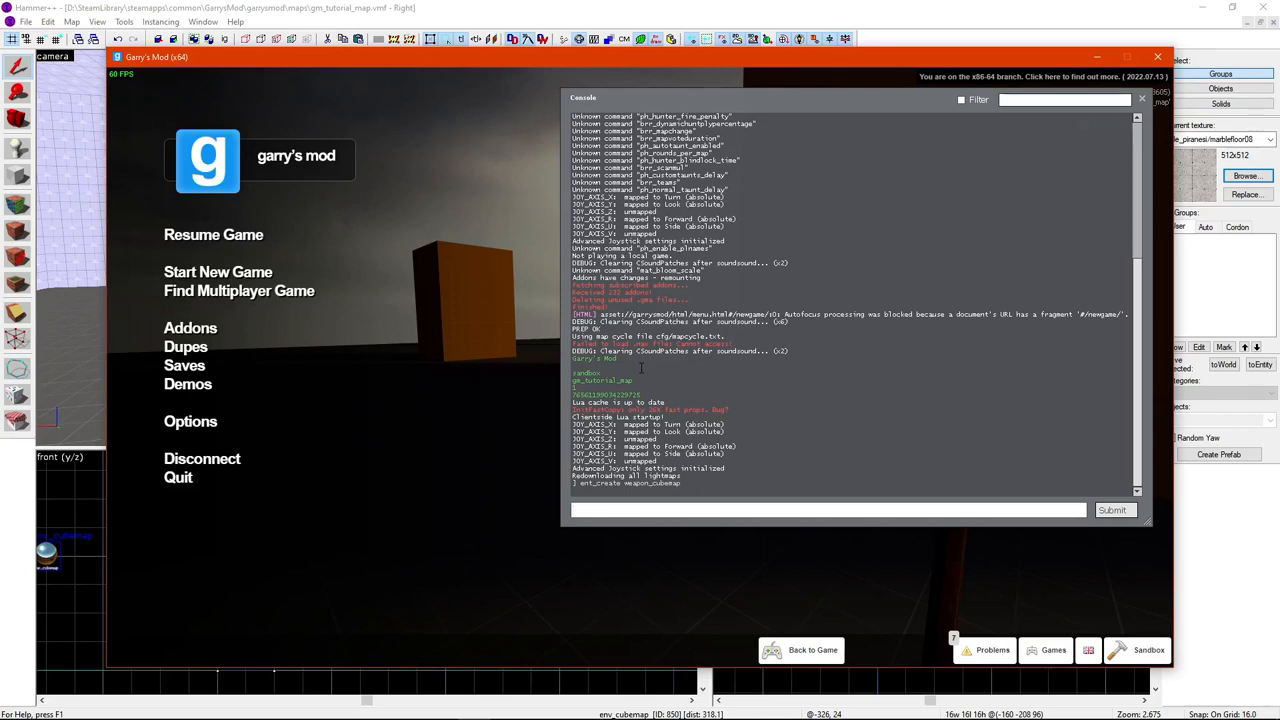
Enter give weapon_cubemap and building_cubemaps in the console
{"action": "type", "text": "give"}
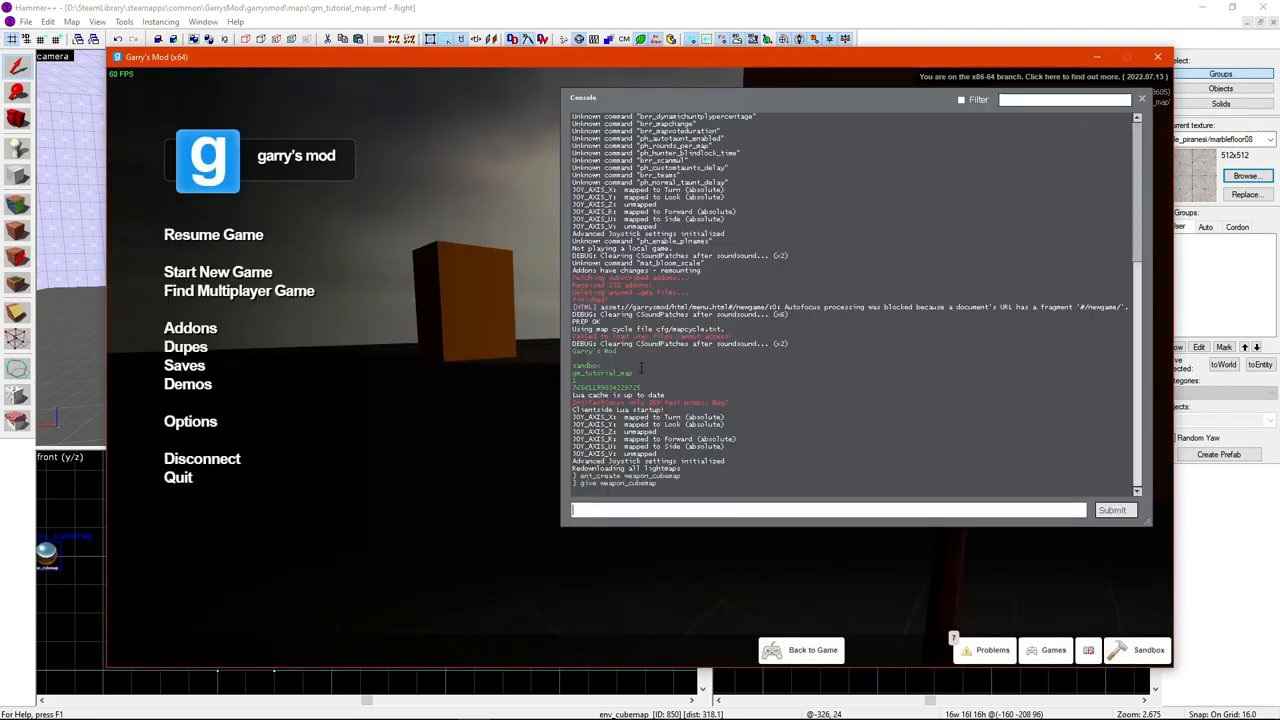
{"action": "type", "text": "building_cubemaps"}
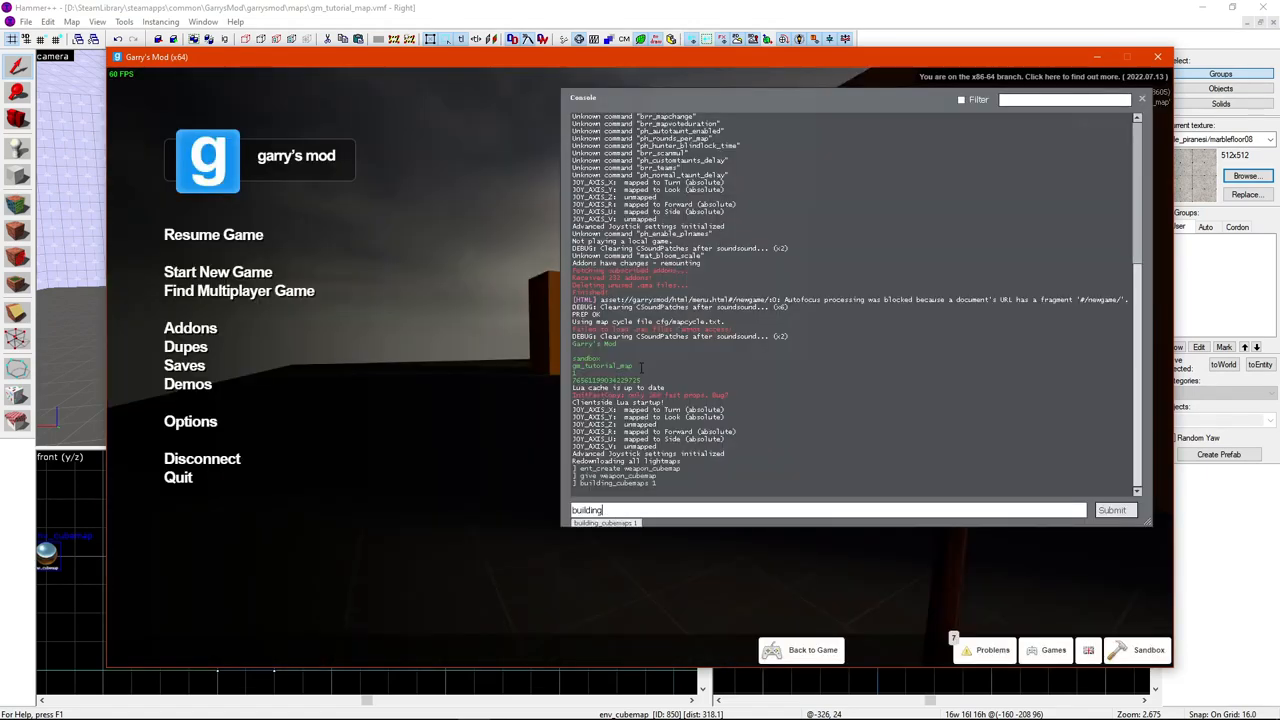
Run buildcubemaps in the console to generate the cubemaps
{"action": "type", "text": "buildcubemaps"}
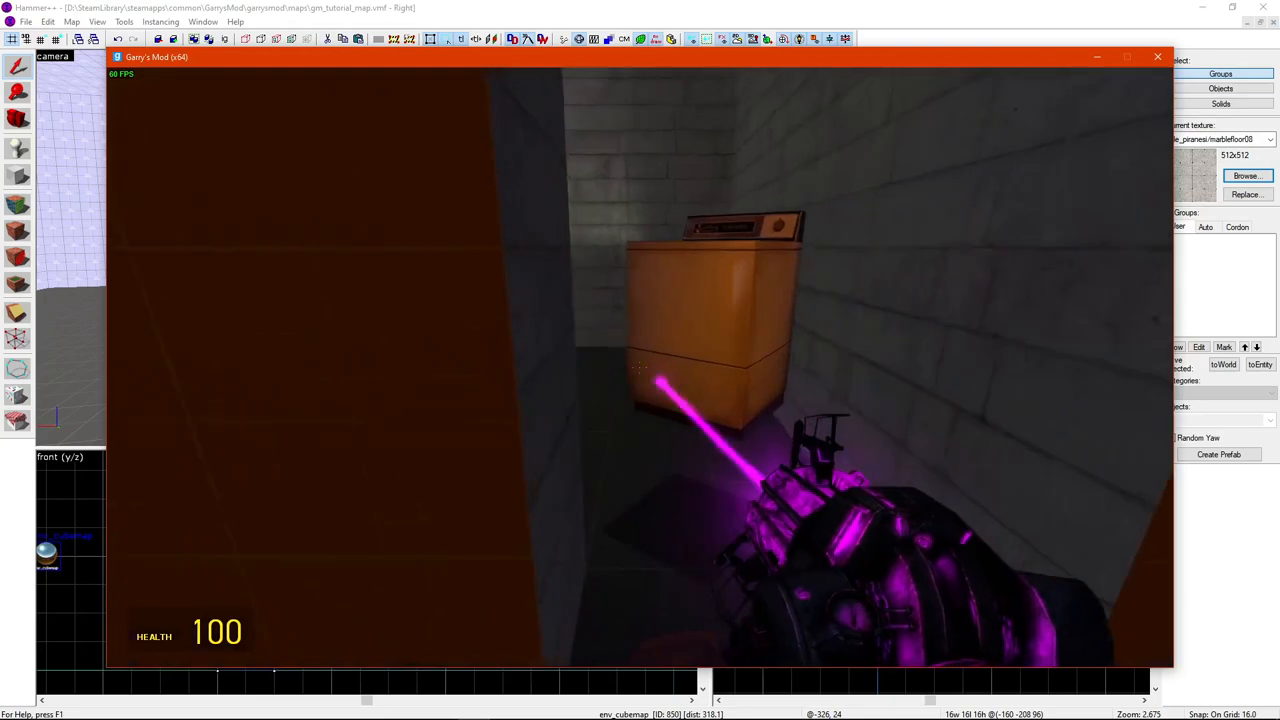
{"action": "mouse_move", "coordinate": [640, 360]}
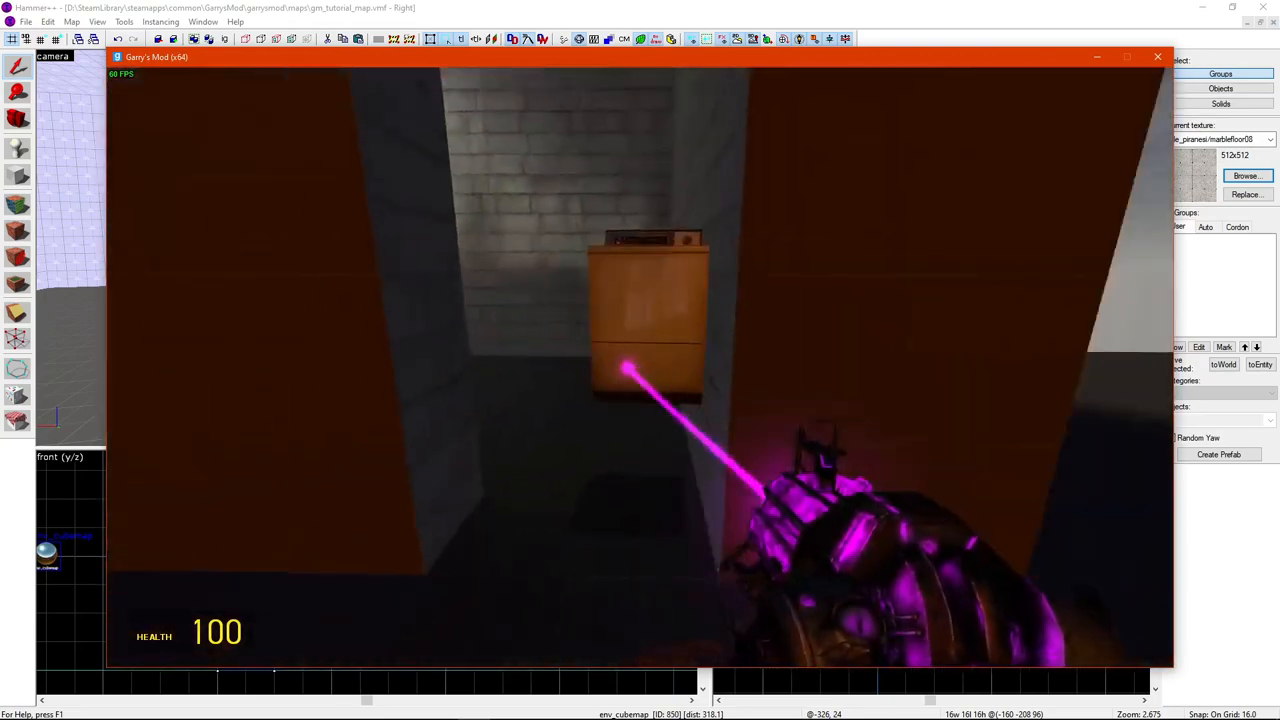
Bring up the Construction Props spawn menu with Q
{"action": "key", "text": "q"}
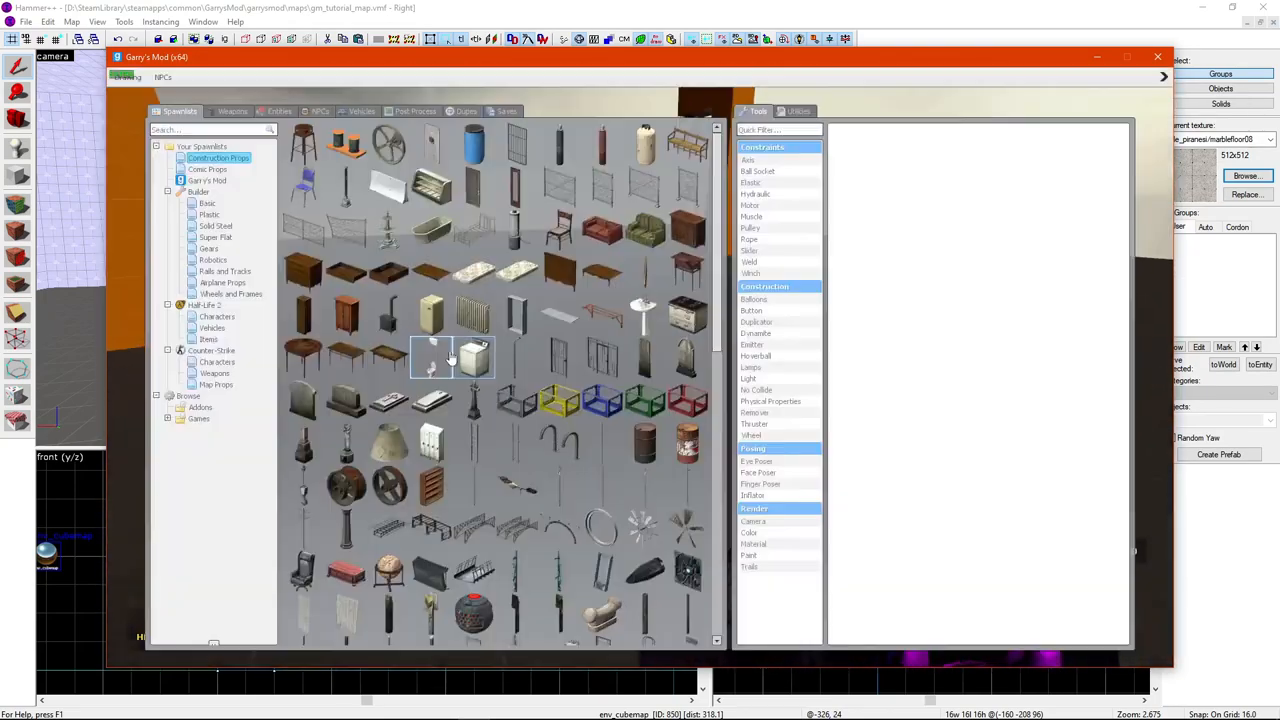